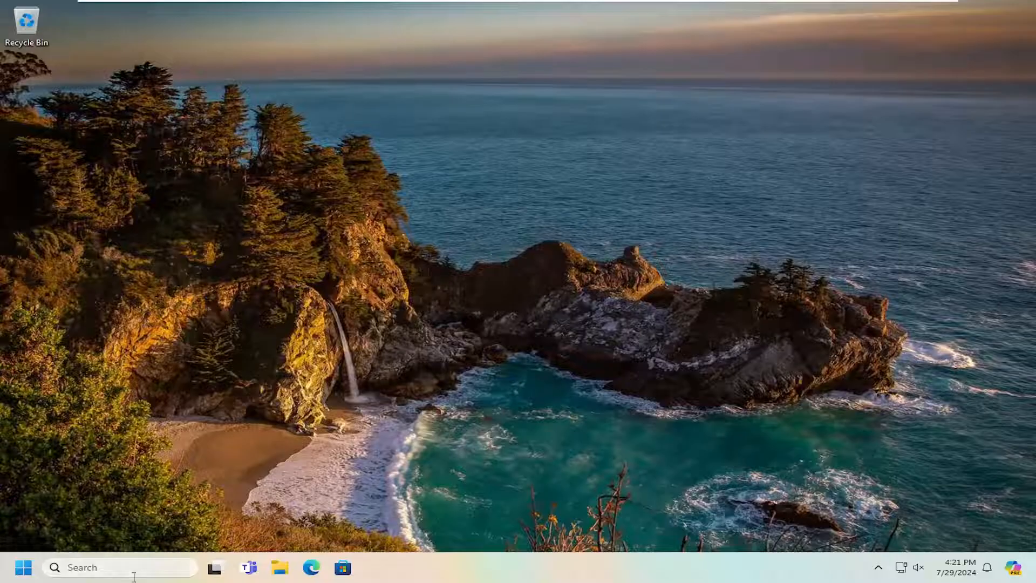
Search Start for cmd, run Command Prompt as administrator, and approve the UAC prompt.
{"action": "left_click", "coordinate": [23, 567]}
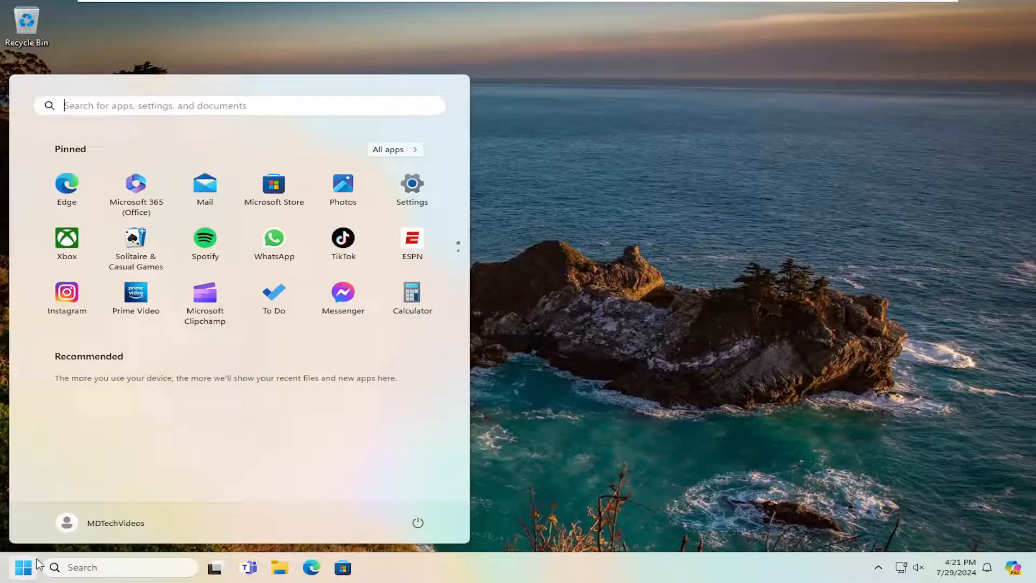
{"action": "type", "text": "cmd"}
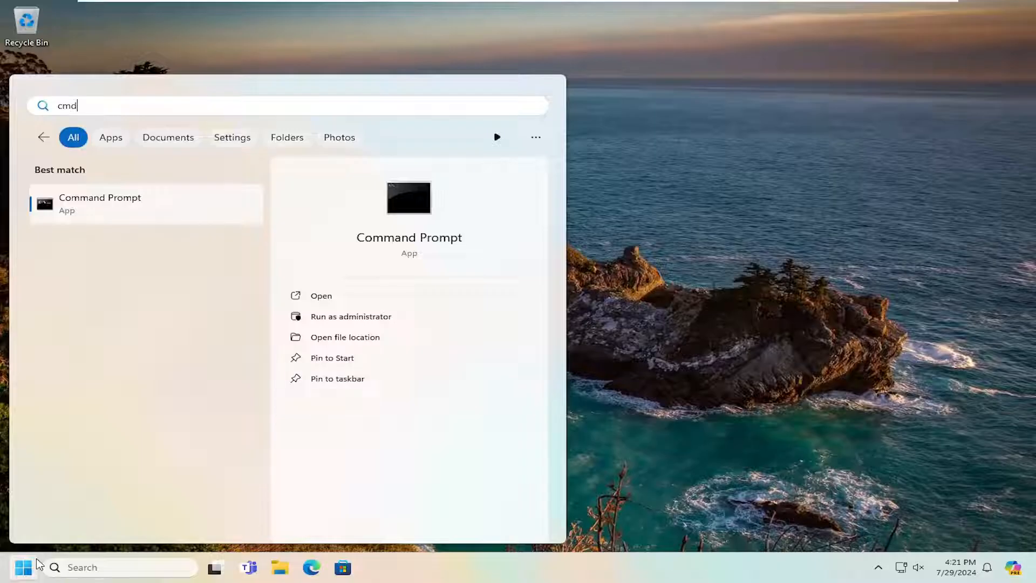
{"action": "right_click", "coordinate": [100, 201]}
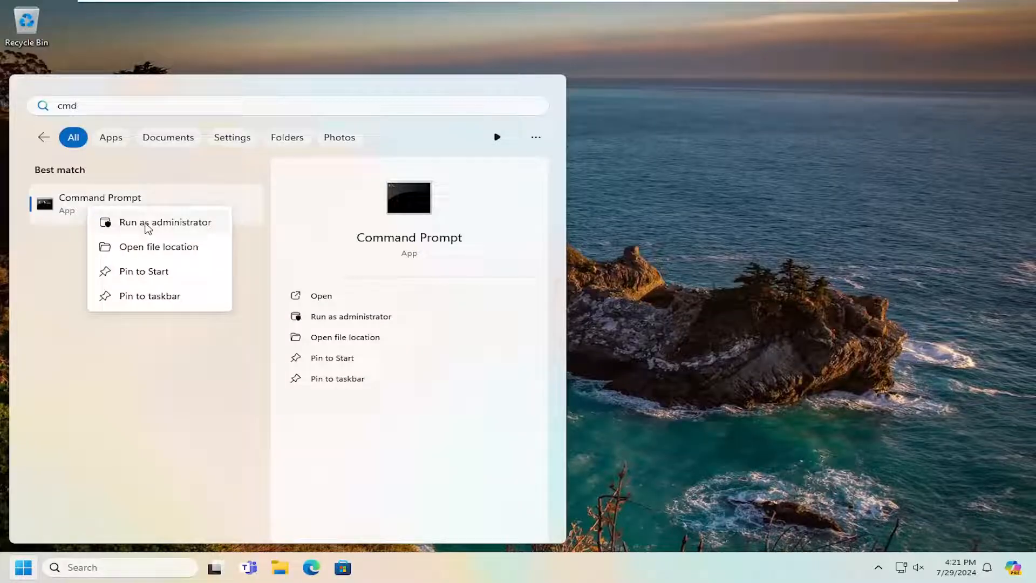
{"action": "left_click", "coordinate": [165, 221]}
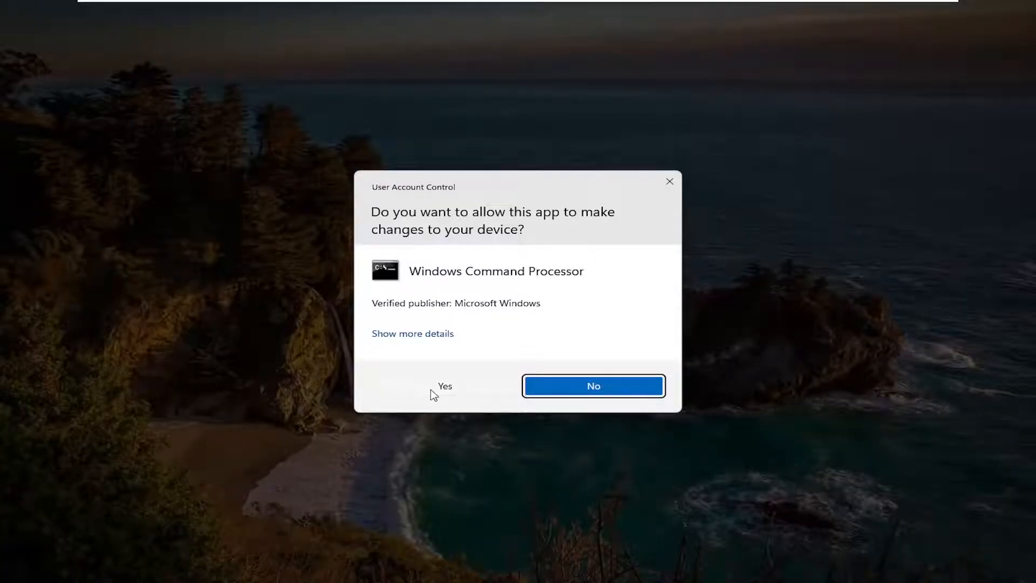
{"action": "left_click", "coordinate": [444, 386]}
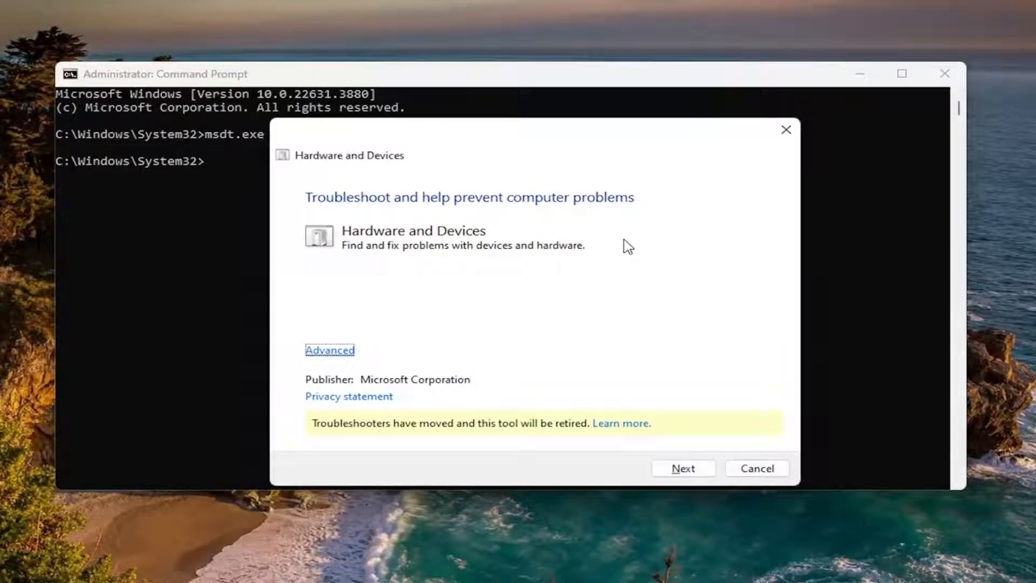
Keep Apply repairs automatically turned on and start the hardware troubleshooting scan.
{"action": "left_click", "coordinate": [330, 349]}
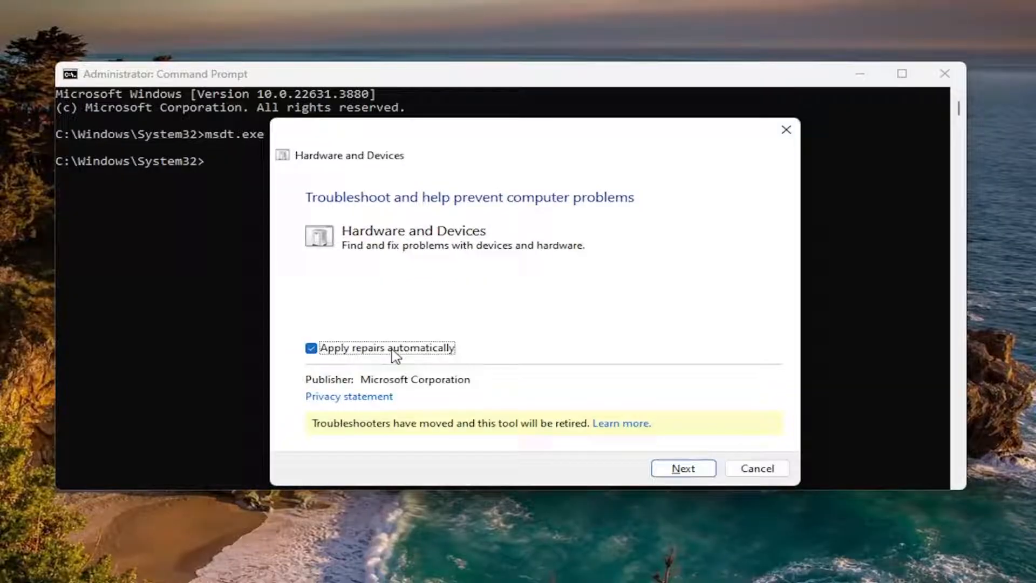
{"action": "left_click", "coordinate": [683, 468]}
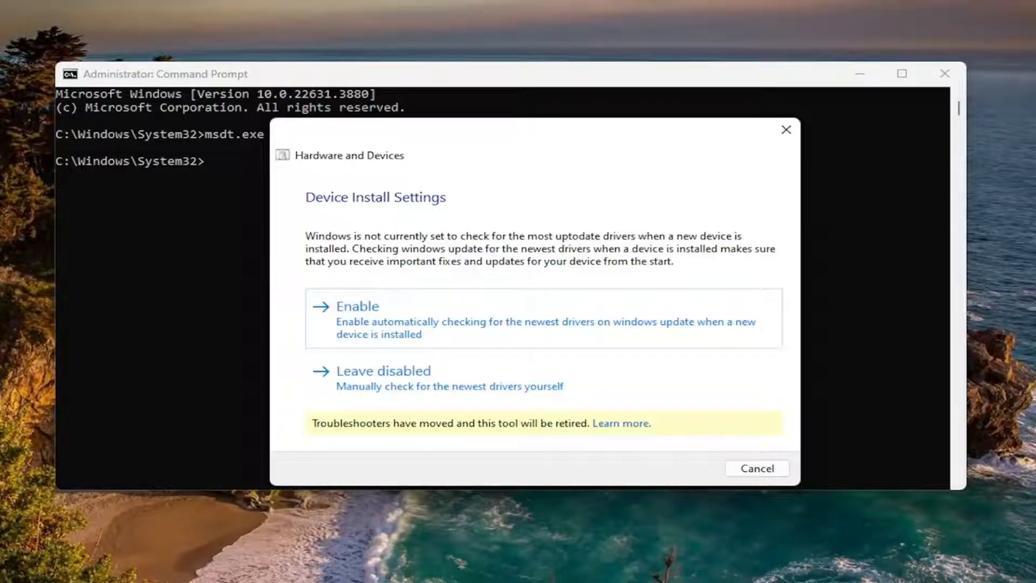
Enable automatic driver installs from Windows Update, close the troubleshooter, and open Services.
{"action": "left_click", "coordinate": [356, 306]}
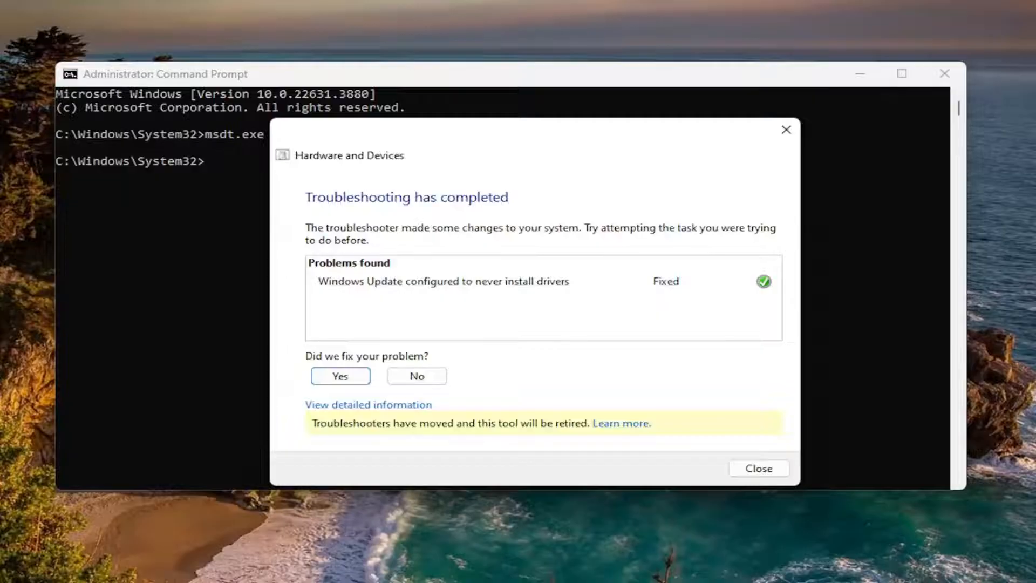
{"action": "mouse_move", "coordinate": [360, 334]}
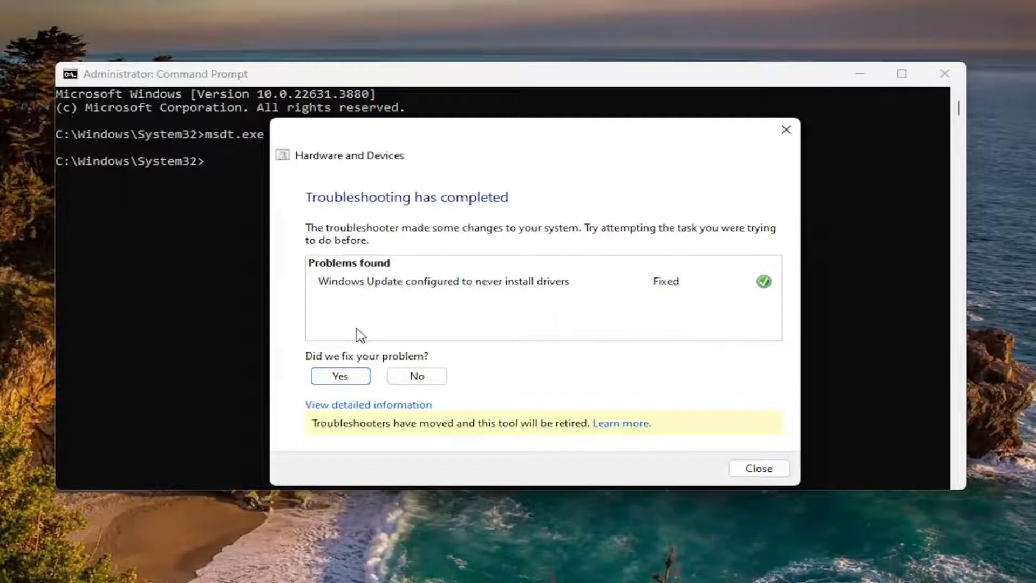
{"action": "left_click", "coordinate": [759, 468]}
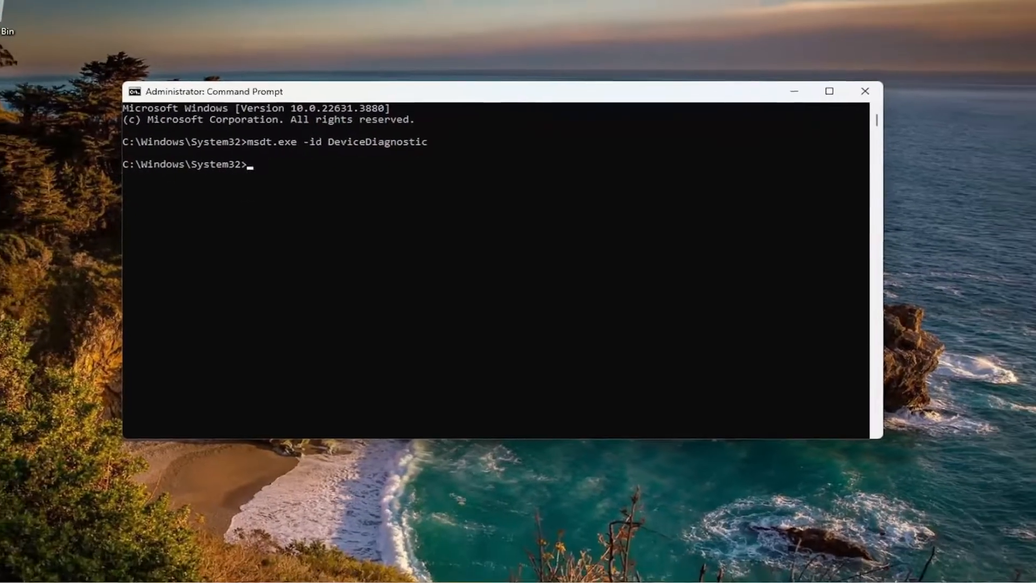
{"action": "left_click", "coordinate": [23, 567]}
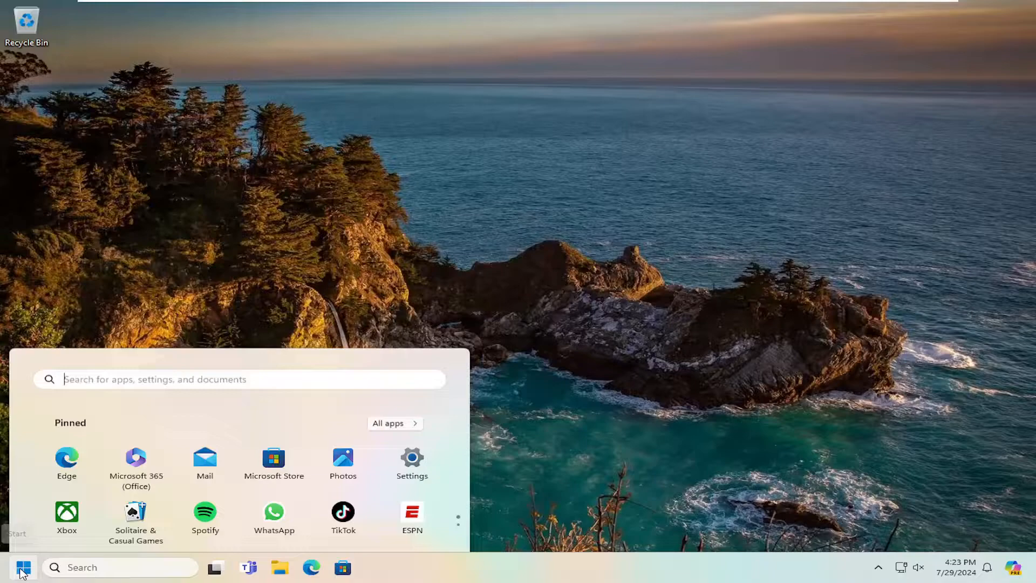
{"action": "type", "text": "services"}
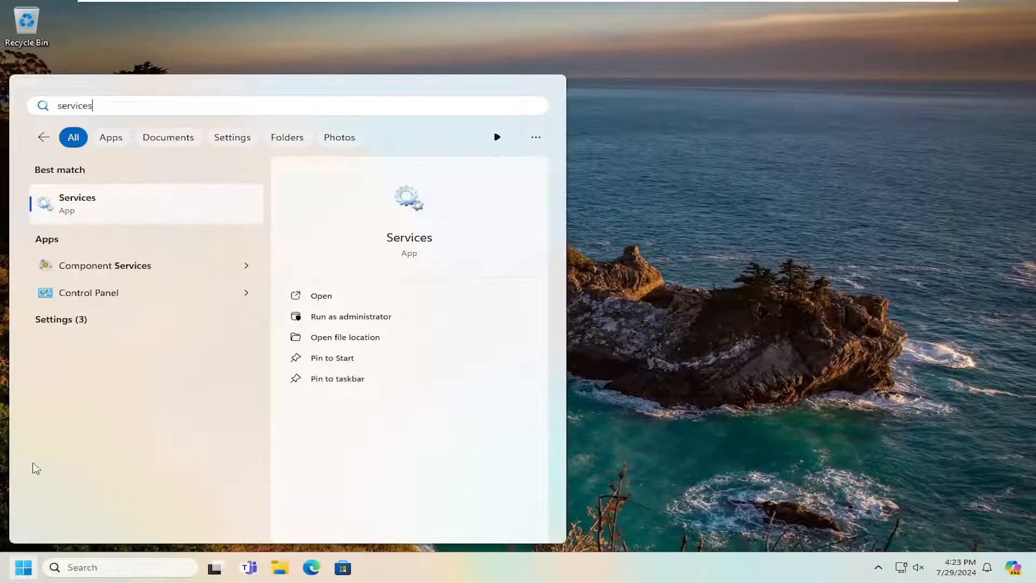
{"action": "left_click", "coordinate": [321, 295]}
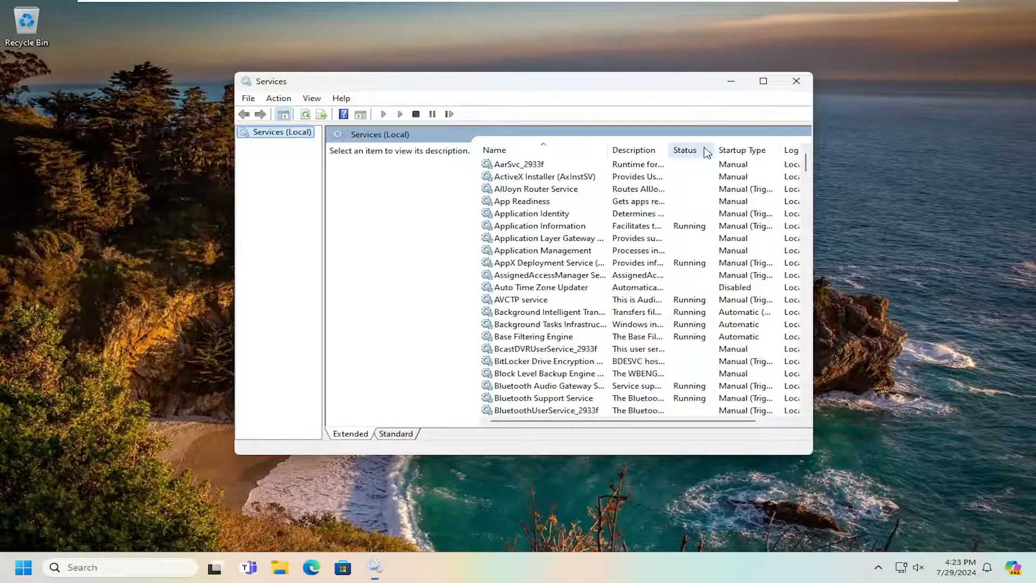
Try stopping the Network List Service and dismiss the could-not-stop error.
{"action": "scroll", "scroll_direction": "down", "scroll_amount": 3}
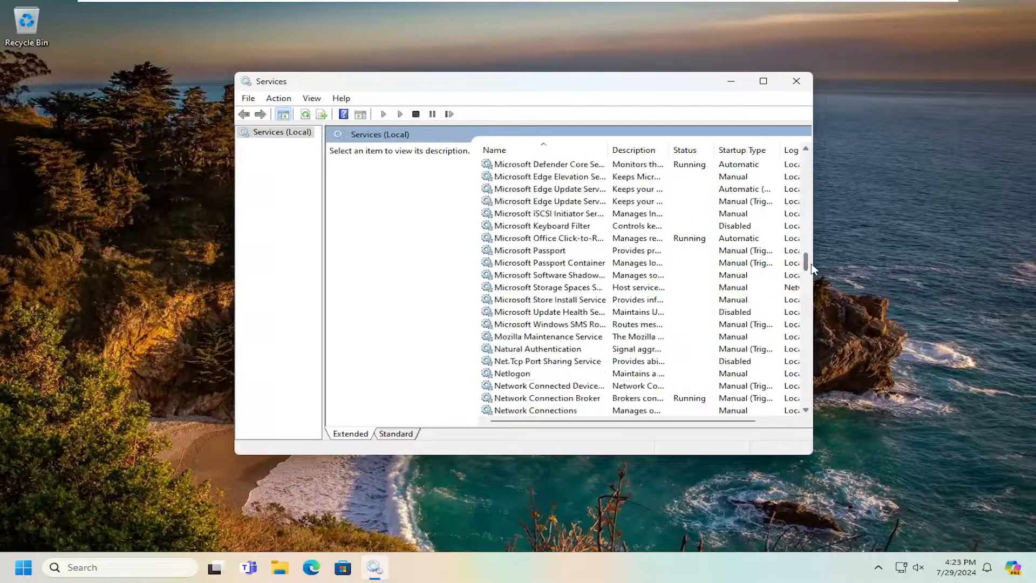
{"action": "scroll", "scroll_direction": "down", "scroll_amount": 3}
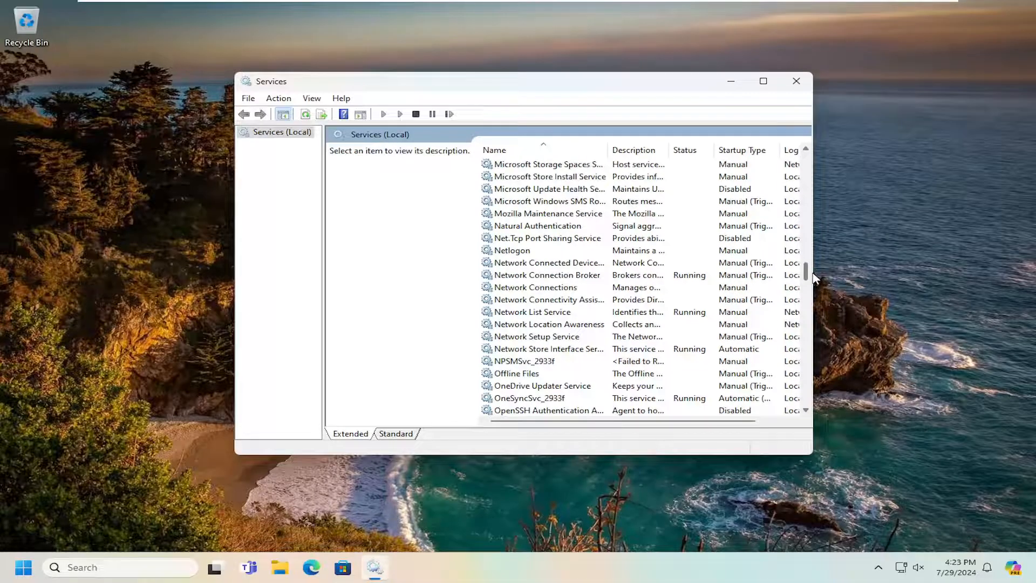
{"action": "left_click", "coordinate": [533, 323]}
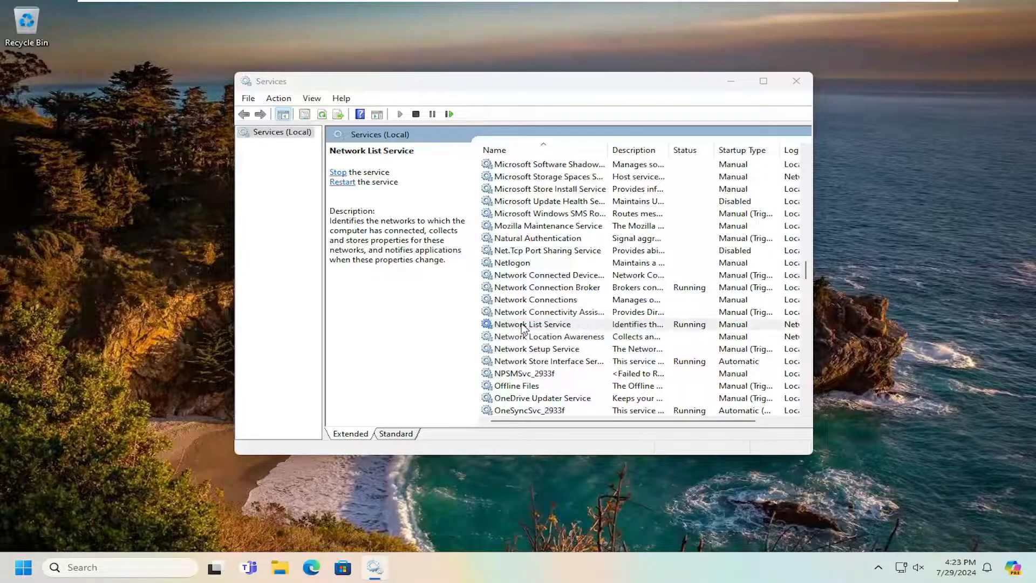
{"action": "left_click", "coordinate": [488, 317]}
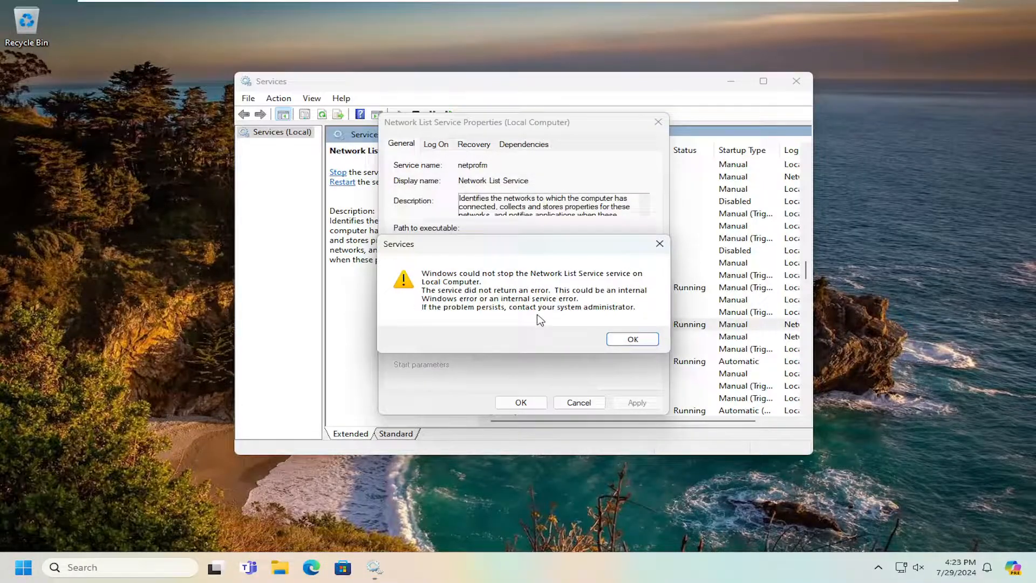
{"action": "left_click", "coordinate": [631, 339]}
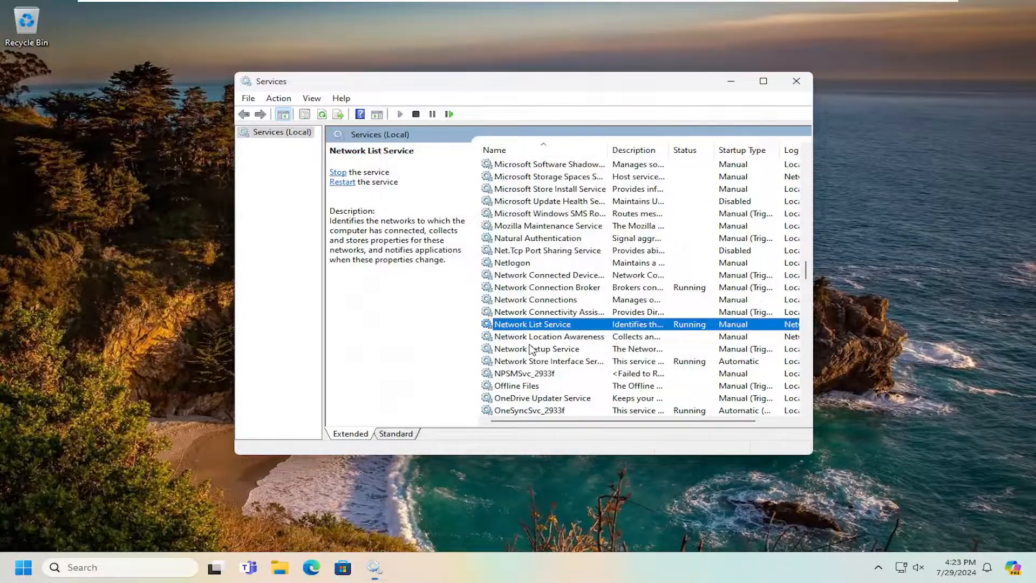
{"action": "mouse_move", "coordinate": [725, 144]}
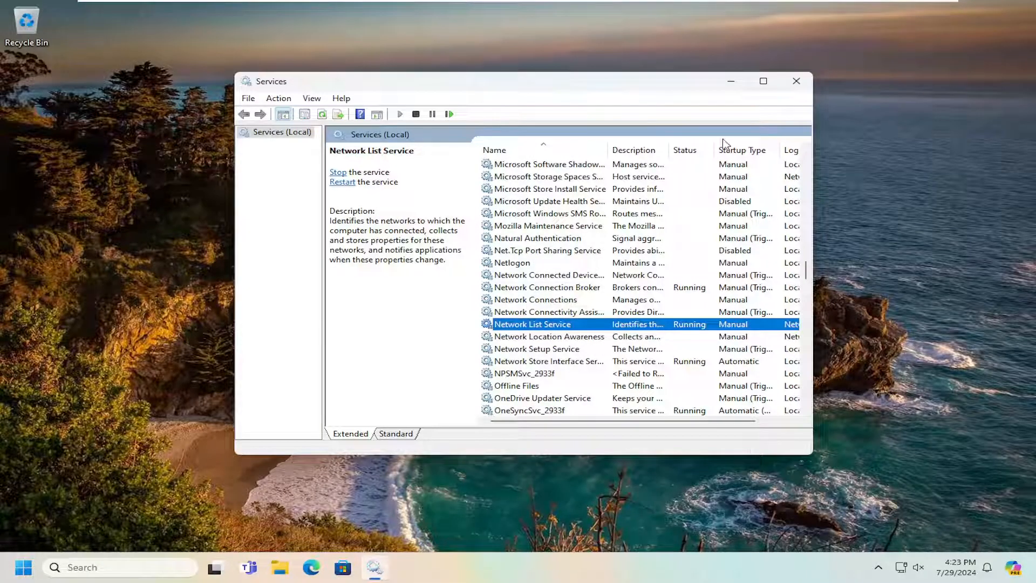